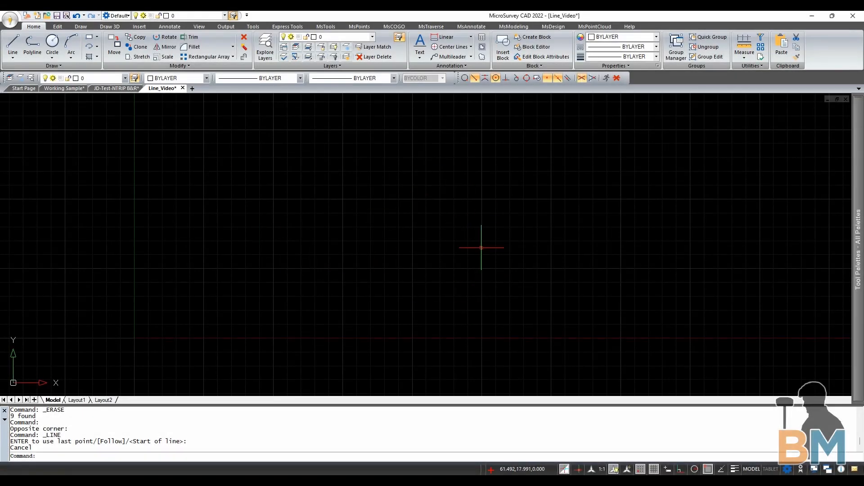
mouse_move(190, 147)
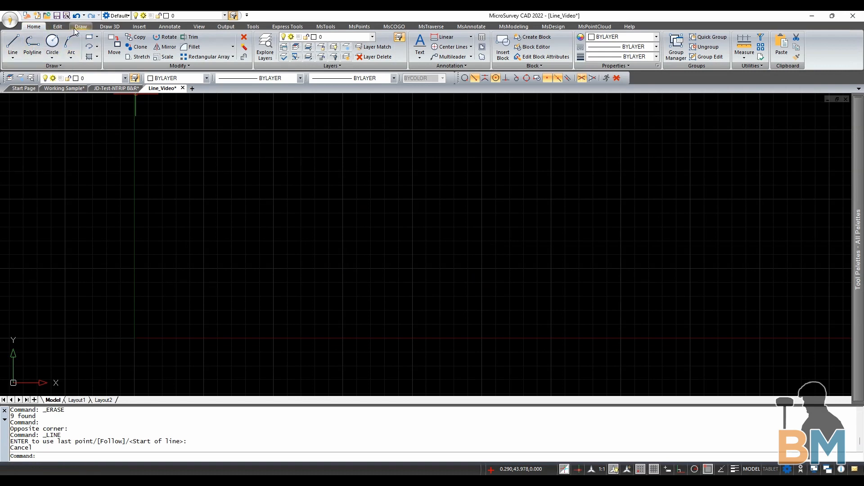
- Show the Draw ribbon tools and toggle the Reference Grid off and back on
click(80, 26)
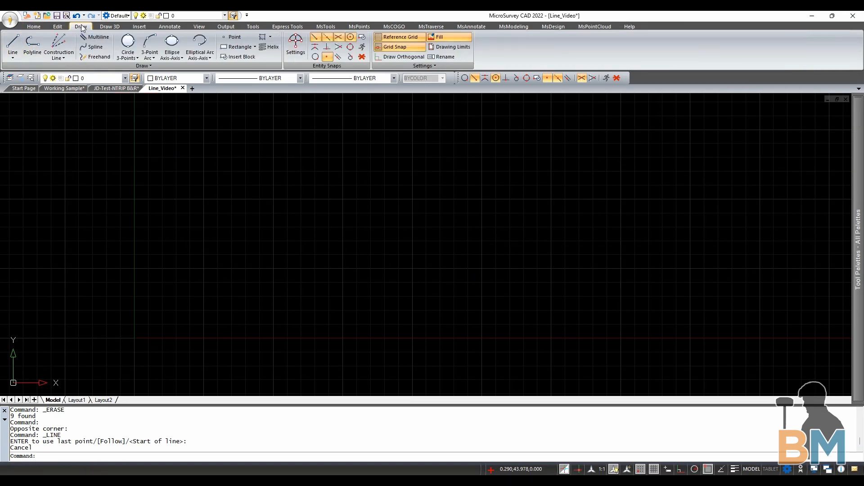
click(399, 36)
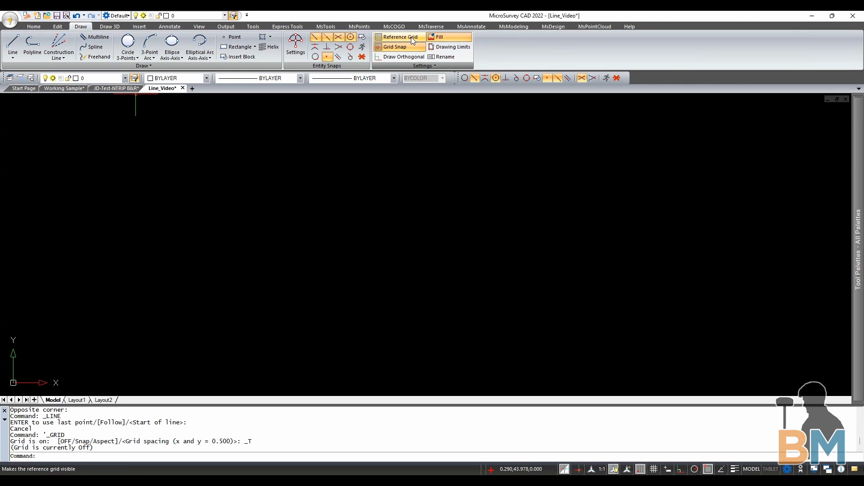
click(393, 46)
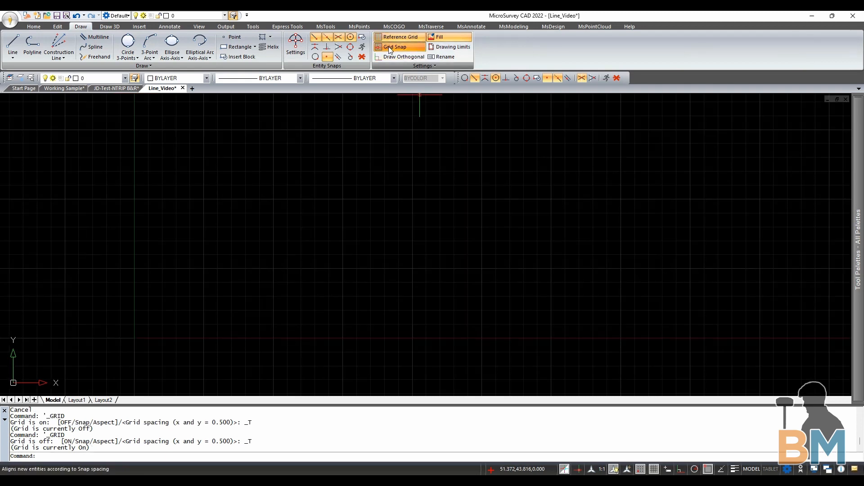
mouse_move(98, 56)
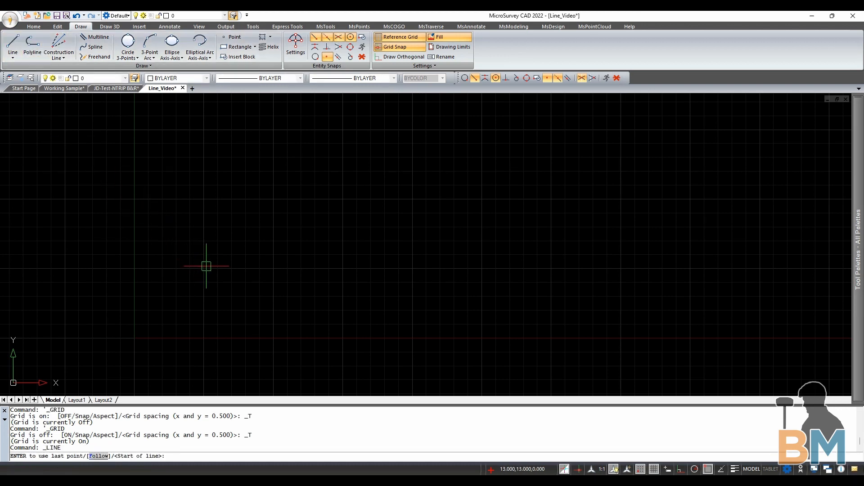
mouse_move(203, 269)
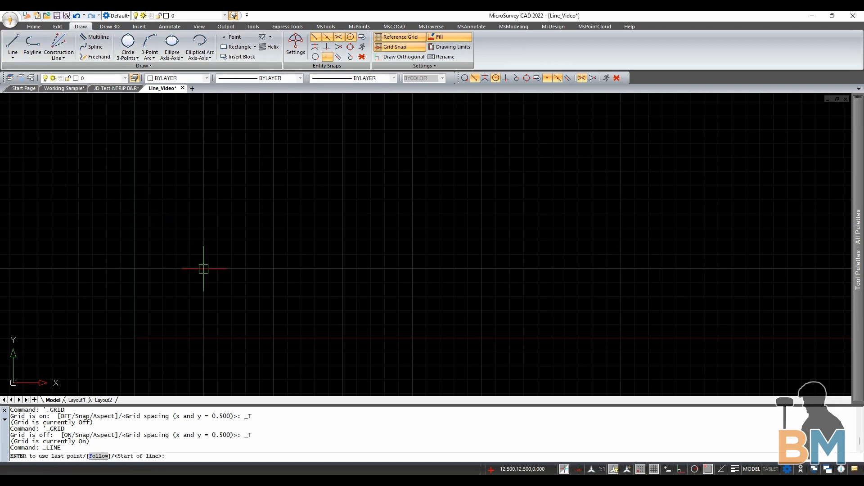
- Enter the boundary vertex coordinate 62.500,12.500 at the LINE end point prompt
text(62.500,12.500)
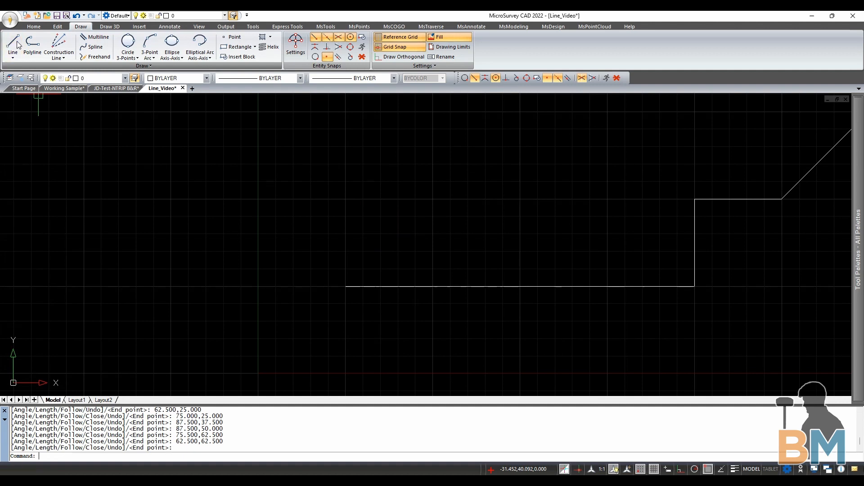
- Draw a line from 12.5,12.5 using the Angle option at 90° with the entered length
click(12, 45)
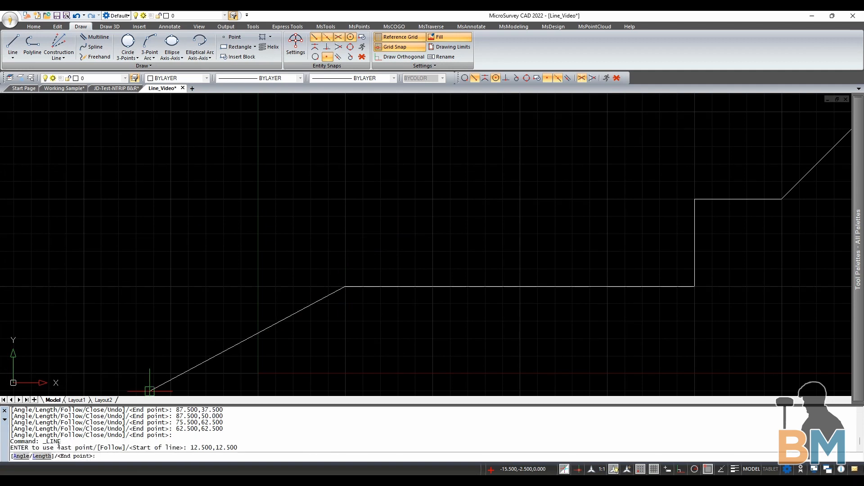
text(A)
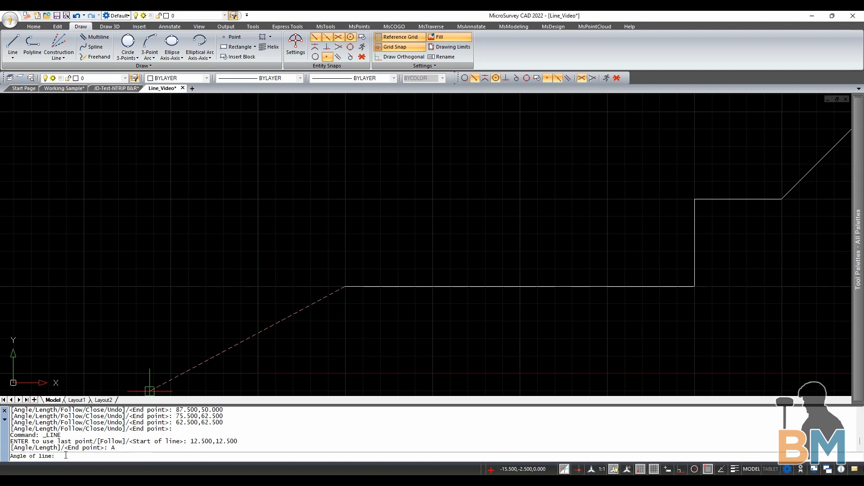
text(90)
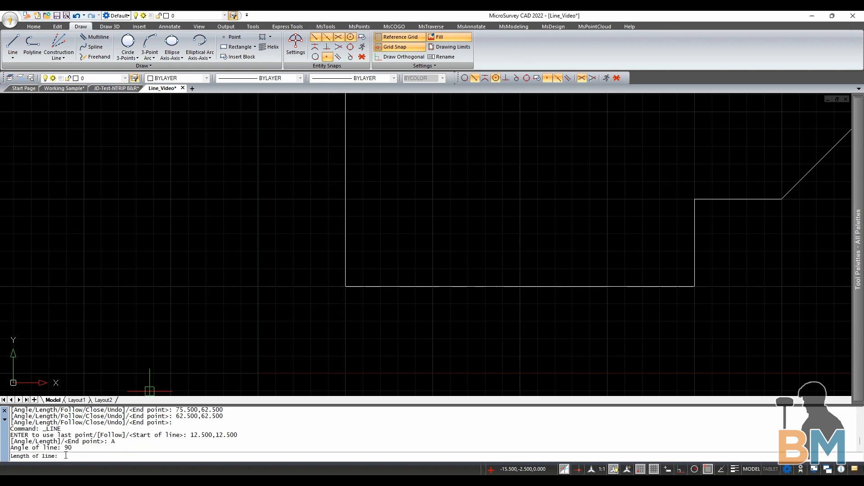
text(1)
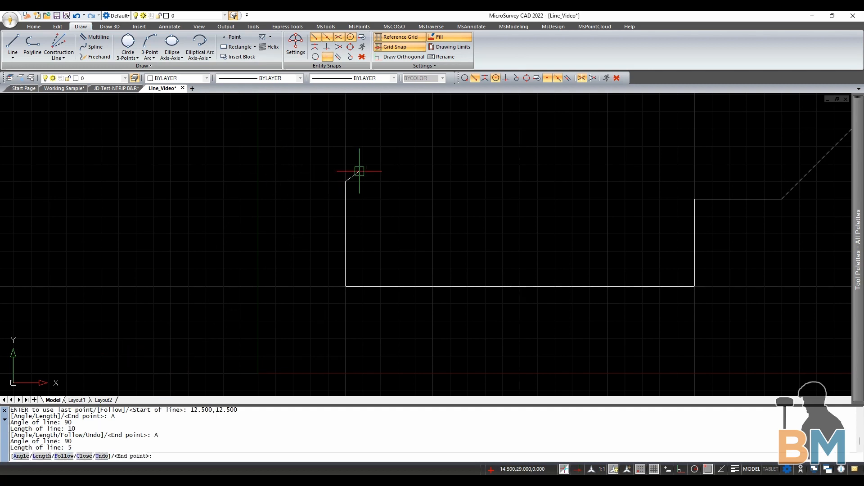
click(303, 207)
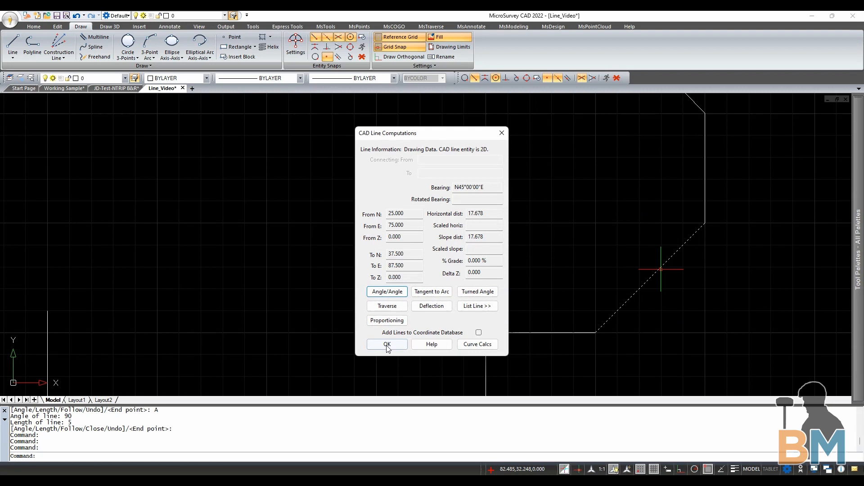
click(386, 344)
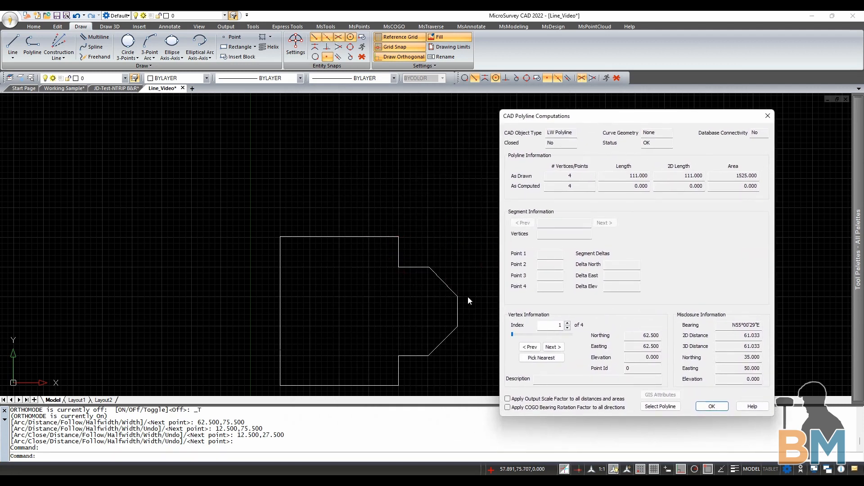
- Step the CAD Polyline Computations report from vertex 1 through vertex 4 (N 27.5, E 12.5)
click(553, 346)
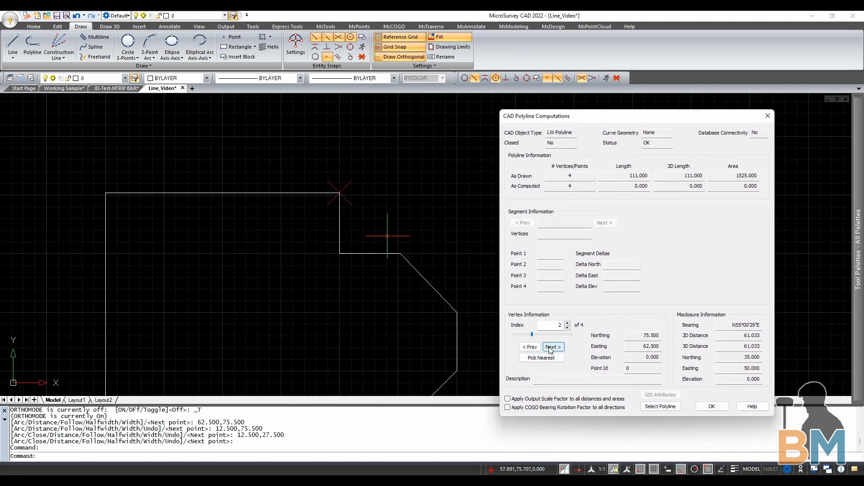
click(552, 347)
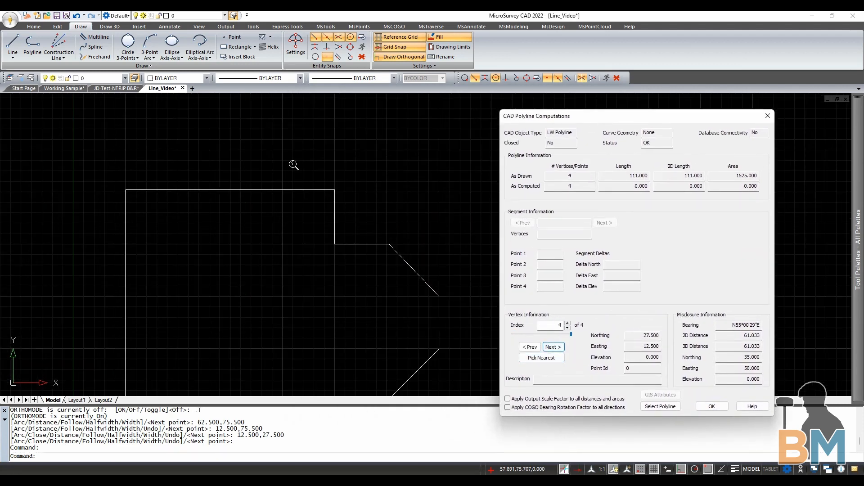
click(528, 346)
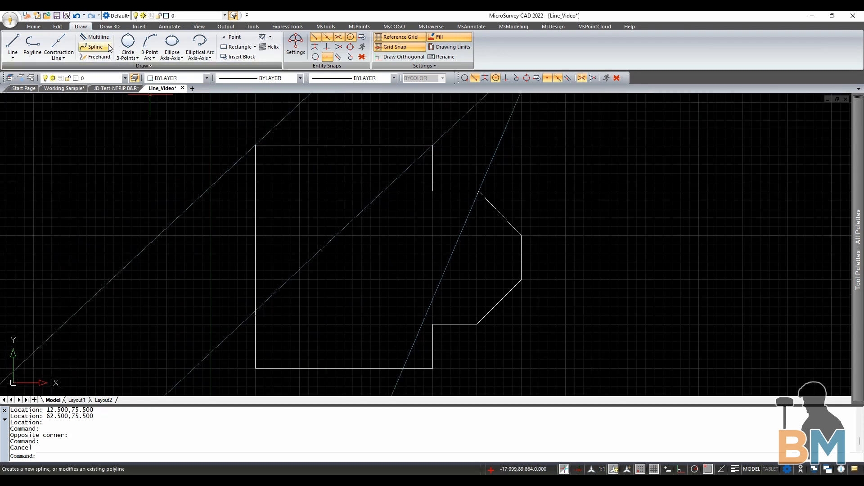
mouse_move(97, 37)
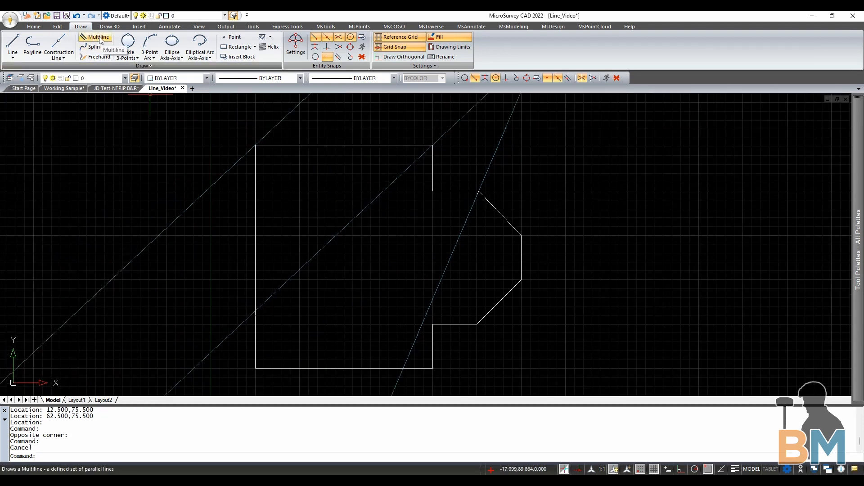
- Start a new multiline (MLINE) with standard style and top justification
click(97, 36)
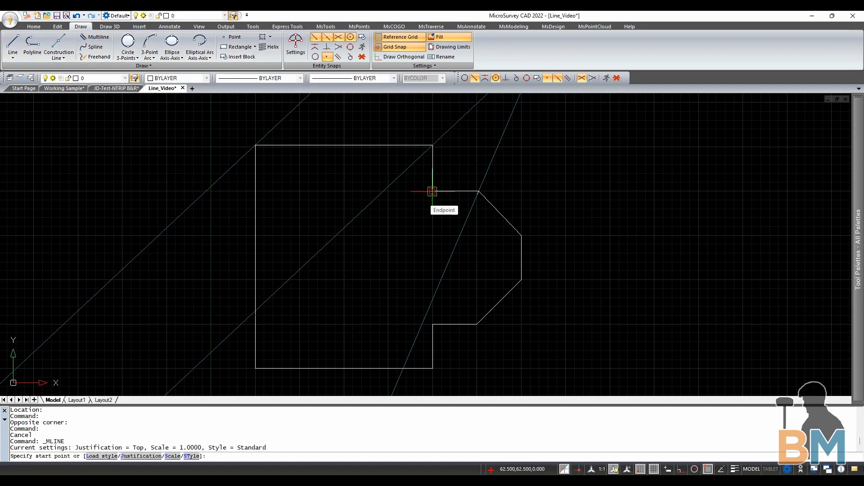